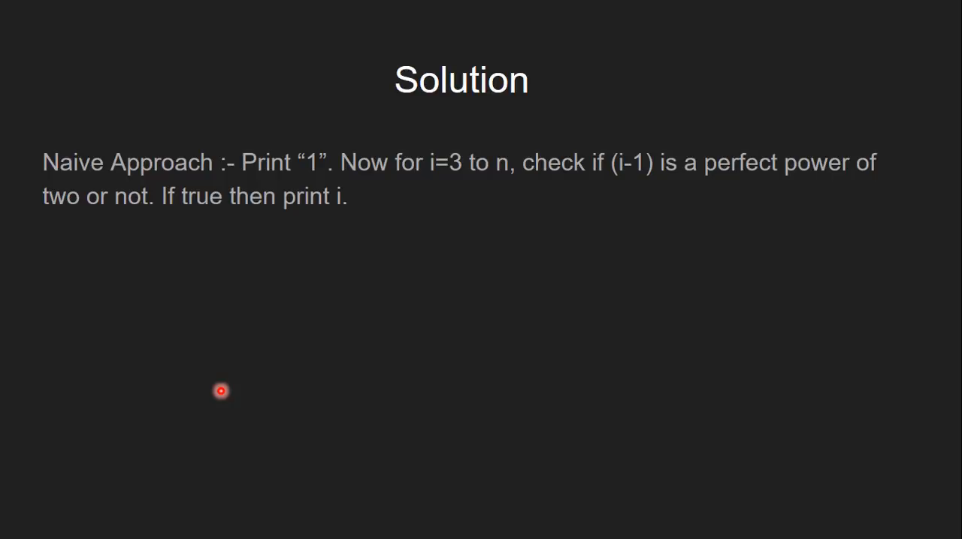
mouse_move(309, 174)
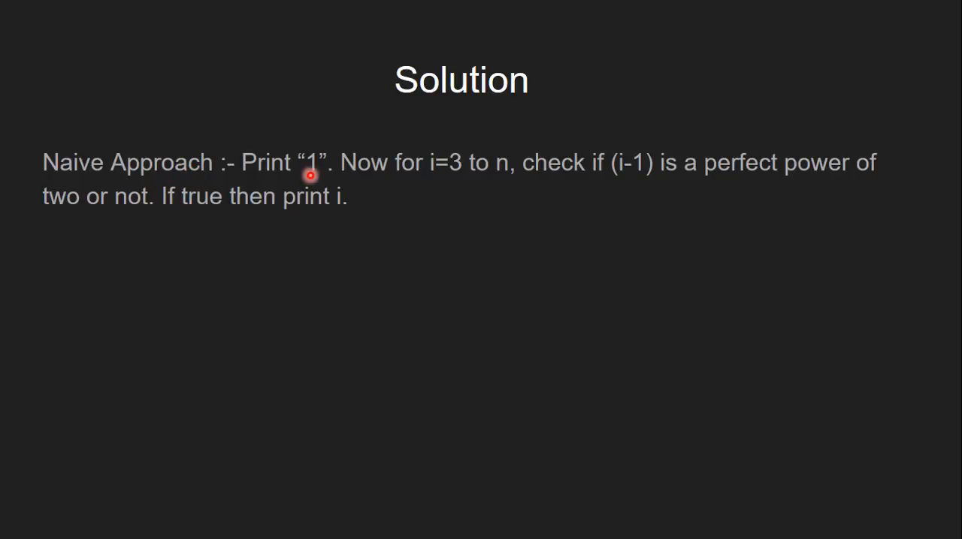
mouse_move(435, 180)
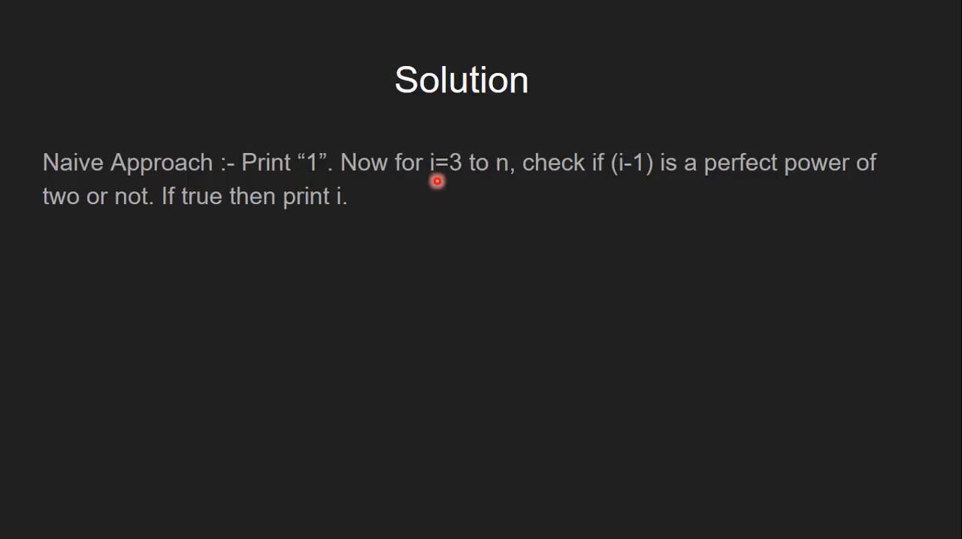
mouse_move(703, 197)
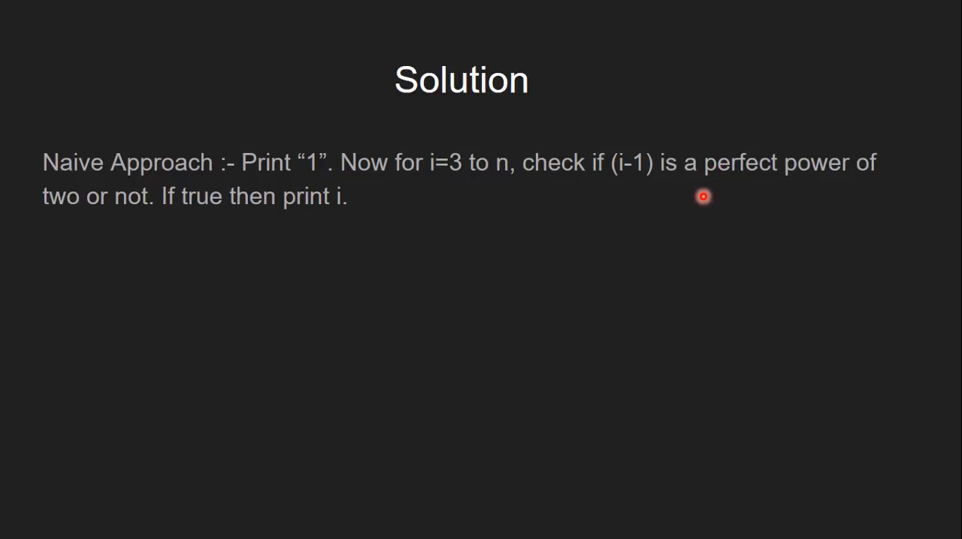